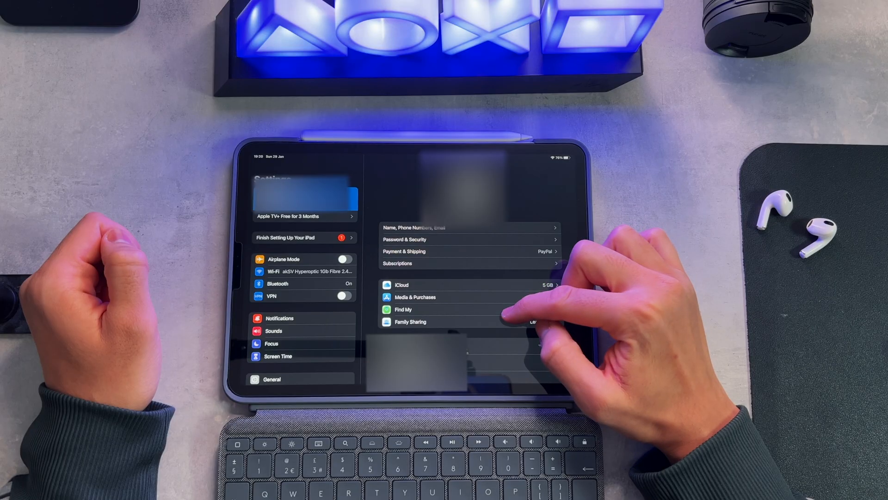
# Step: Check Find My, return to the Apple ID page and sign out of the account
pyautogui.click(403, 310)
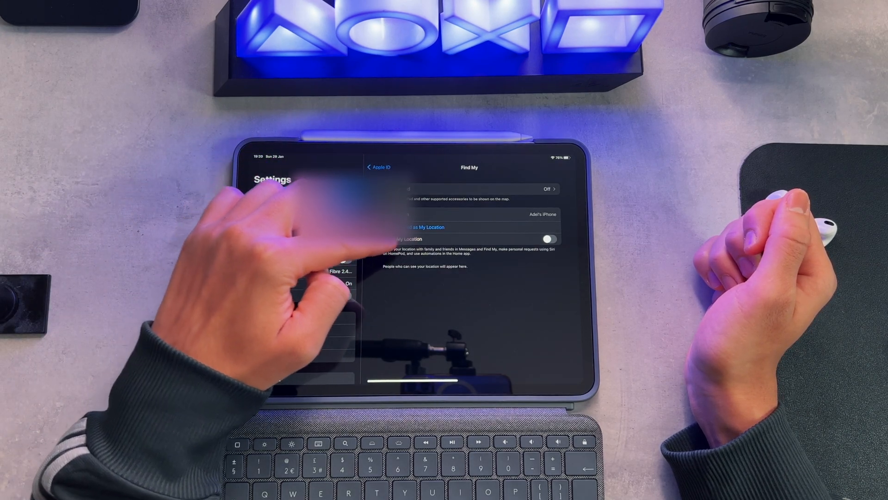
pyautogui.click(378, 166)
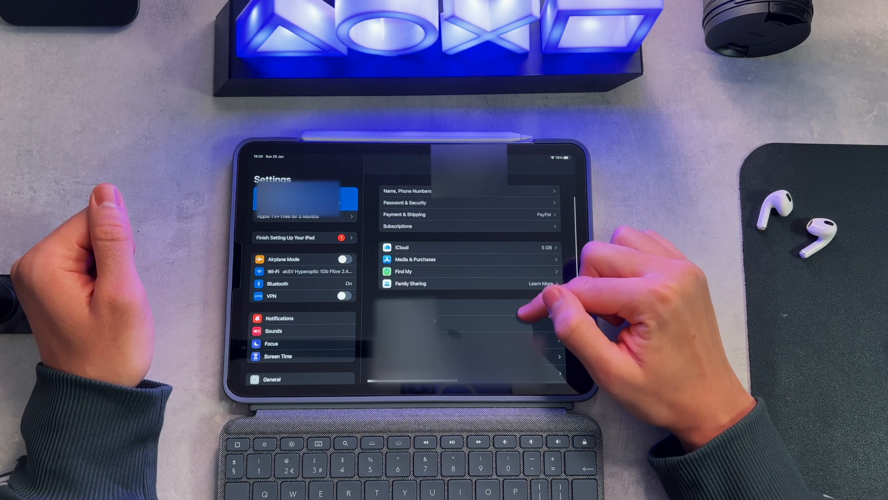
pyautogui.scroll(-3)
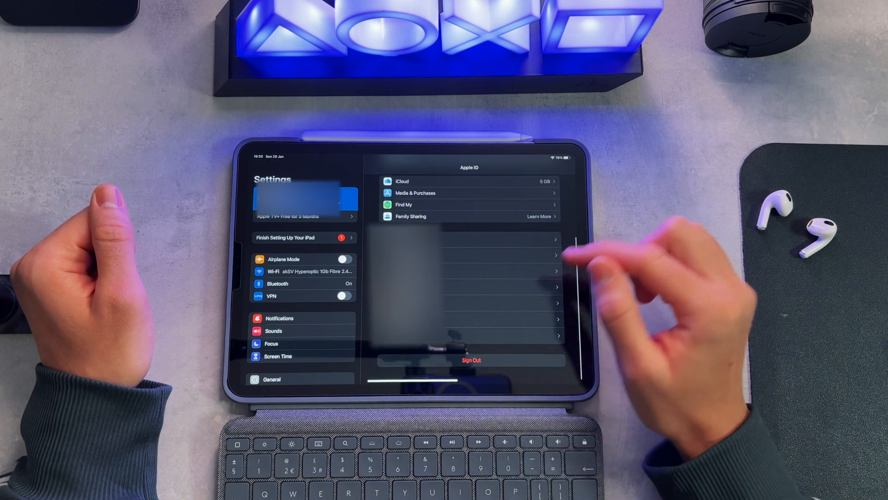
pyautogui.click(470, 360)
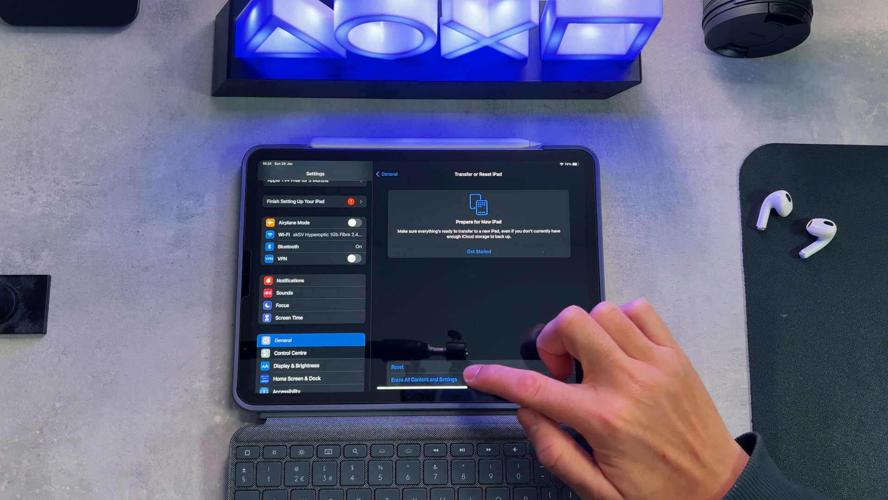
# Step: Start Erase All Content and Settings from the Transfer or Reset iPad page
pyautogui.click(423, 379)
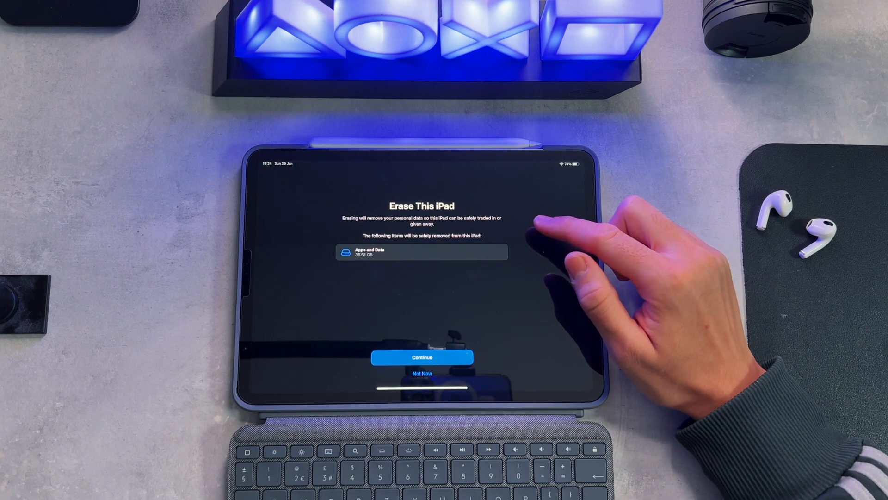
# Step: Continue and confirm Erase iPad to wipe all media, data and settings
pyautogui.click(422, 358)
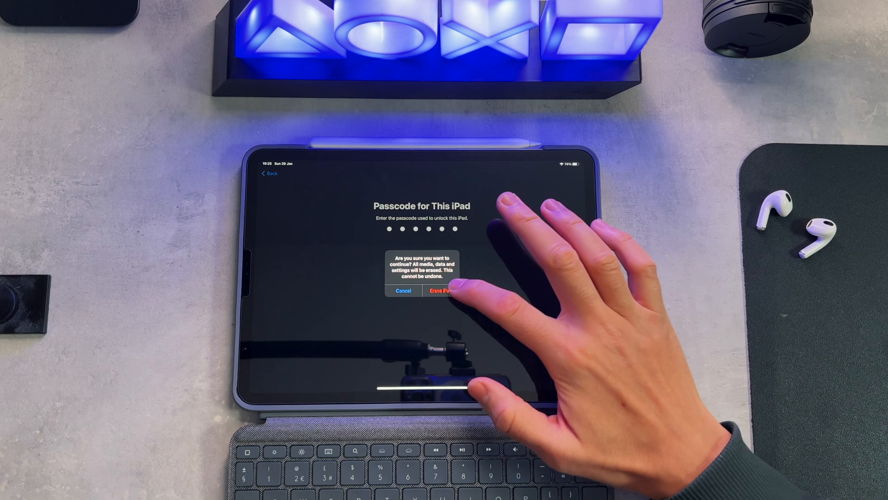
pyautogui.click(445, 290)
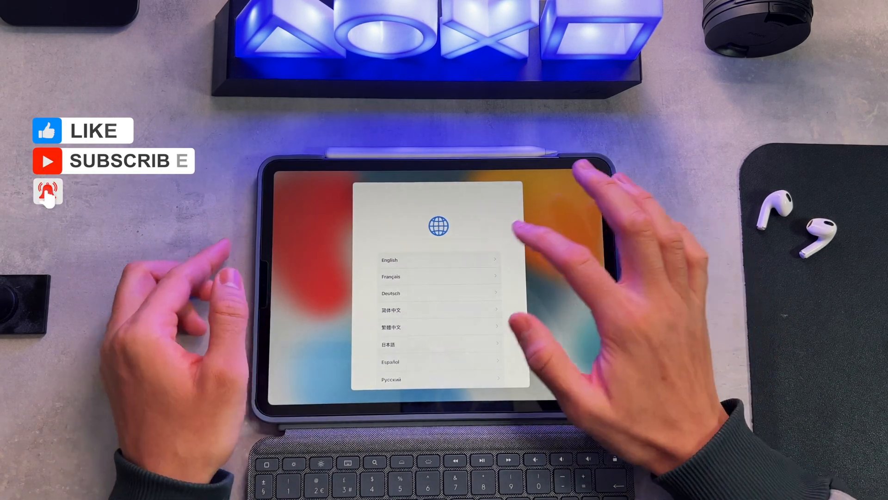
# Step: Choose English as the setup language on the Hello screen
pyautogui.click(389, 260)
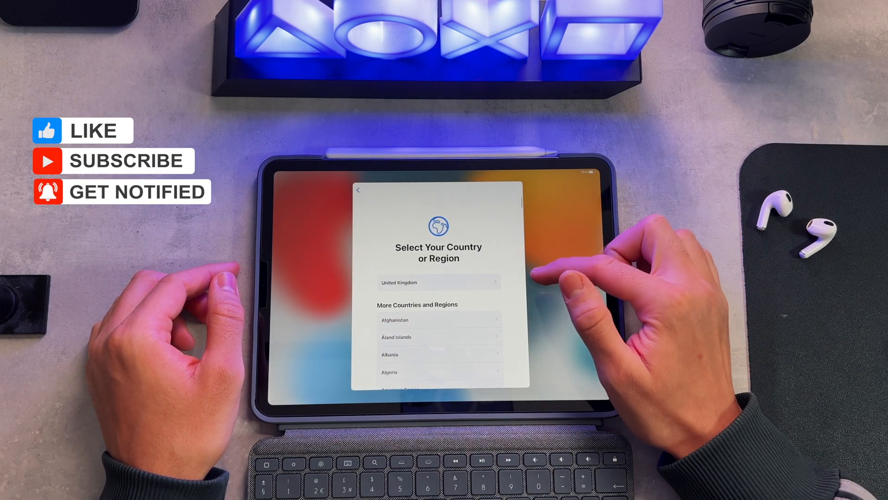